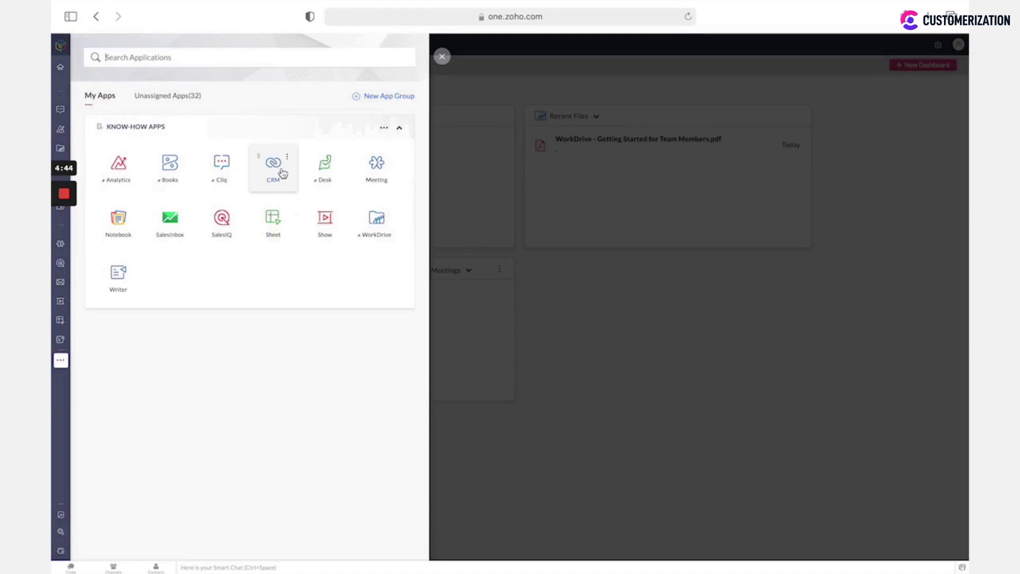
pyautogui.moveTo(73, 326)
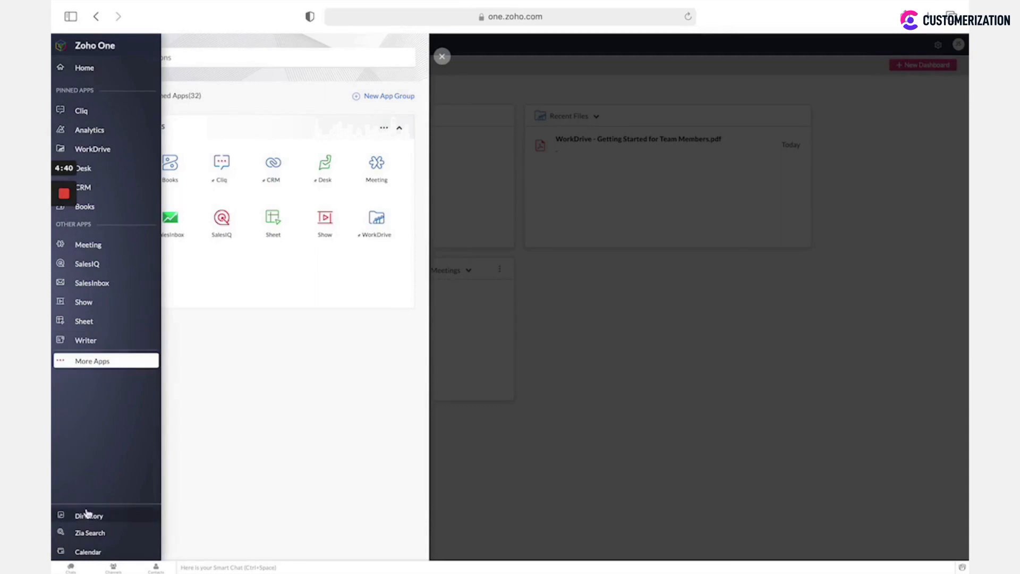
# Go to the organization's Directory administration dashboard from the sidebar.
pyautogui.click(89, 514)
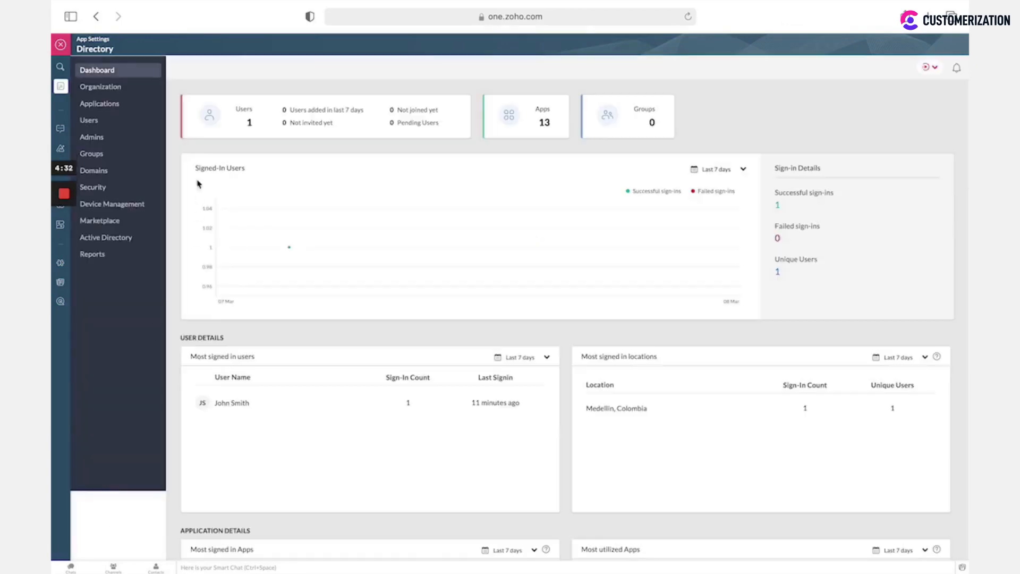
# From Applications in Directory, start Add Application to reach the Zoho apps catalog.
pyautogui.click(99, 103)
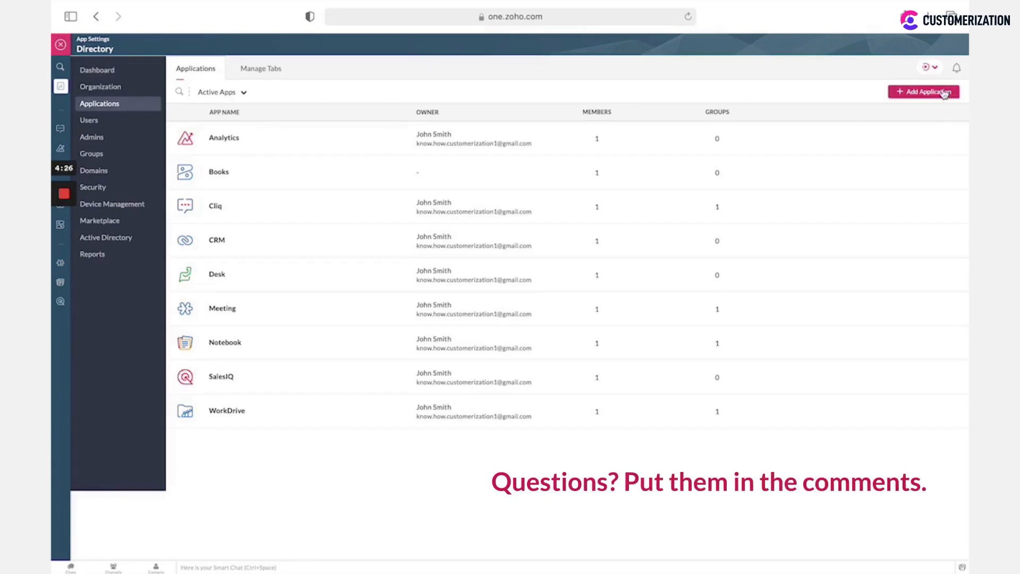
pyautogui.click(924, 92)
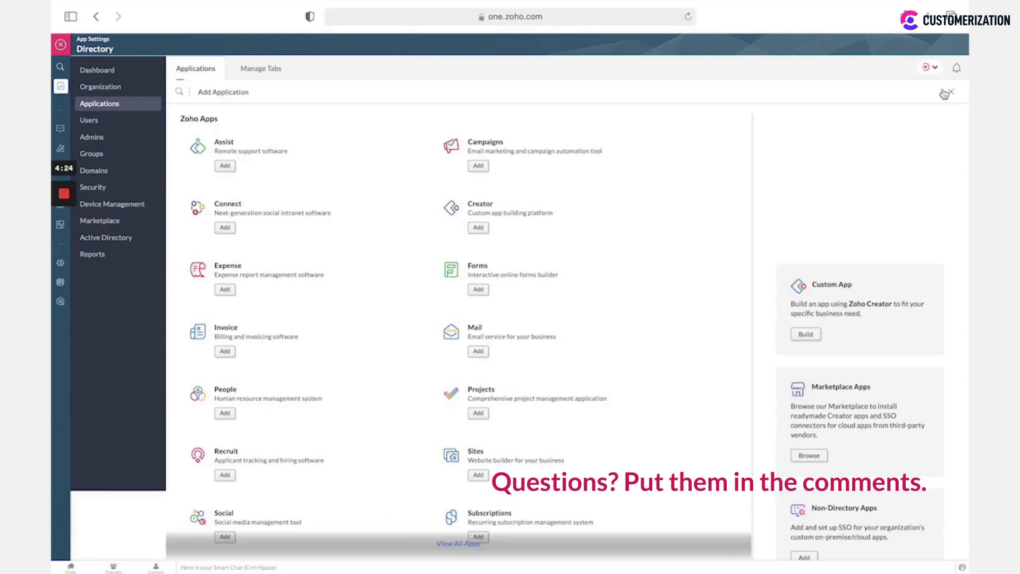
pyautogui.moveTo(328, 368)
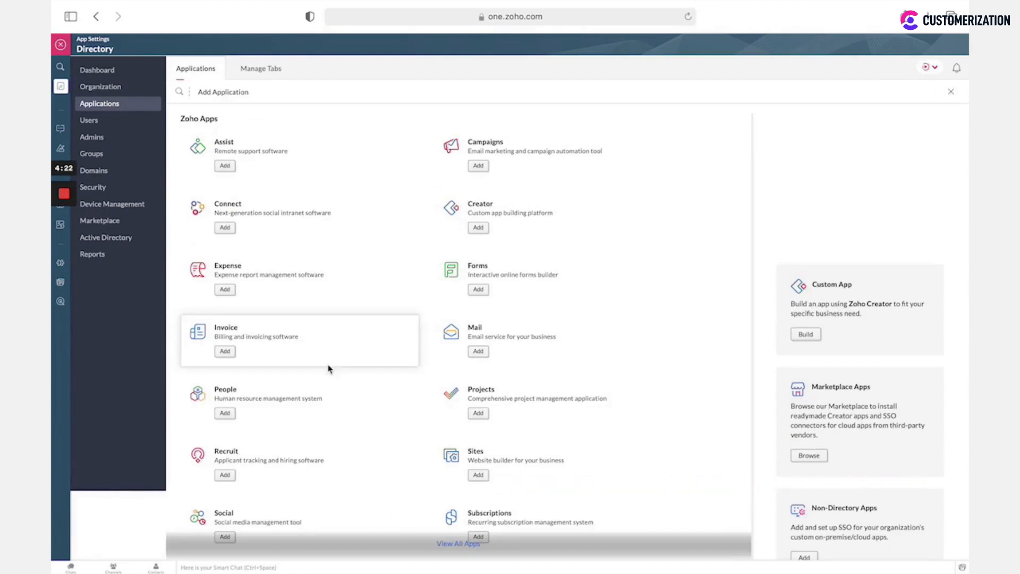
# Add Forms from the Zoho Apps list so its account creation begins.
pyautogui.scroll(-3)
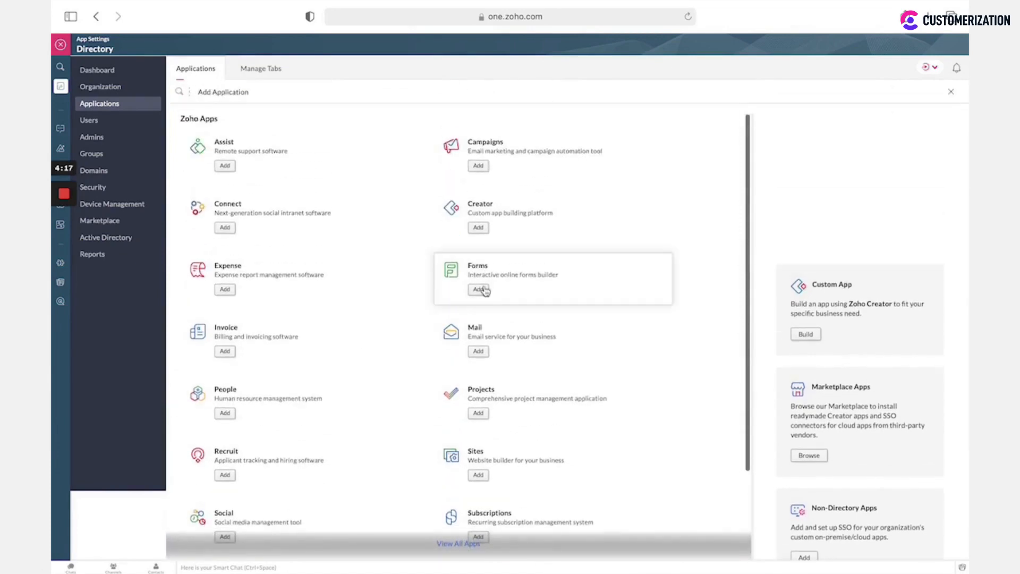
pyautogui.click(478, 289)
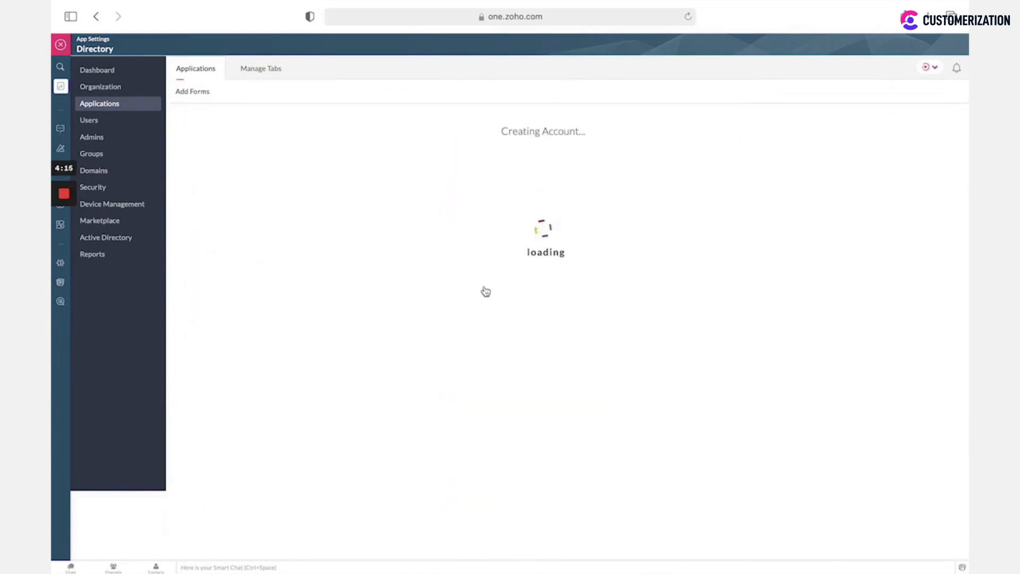